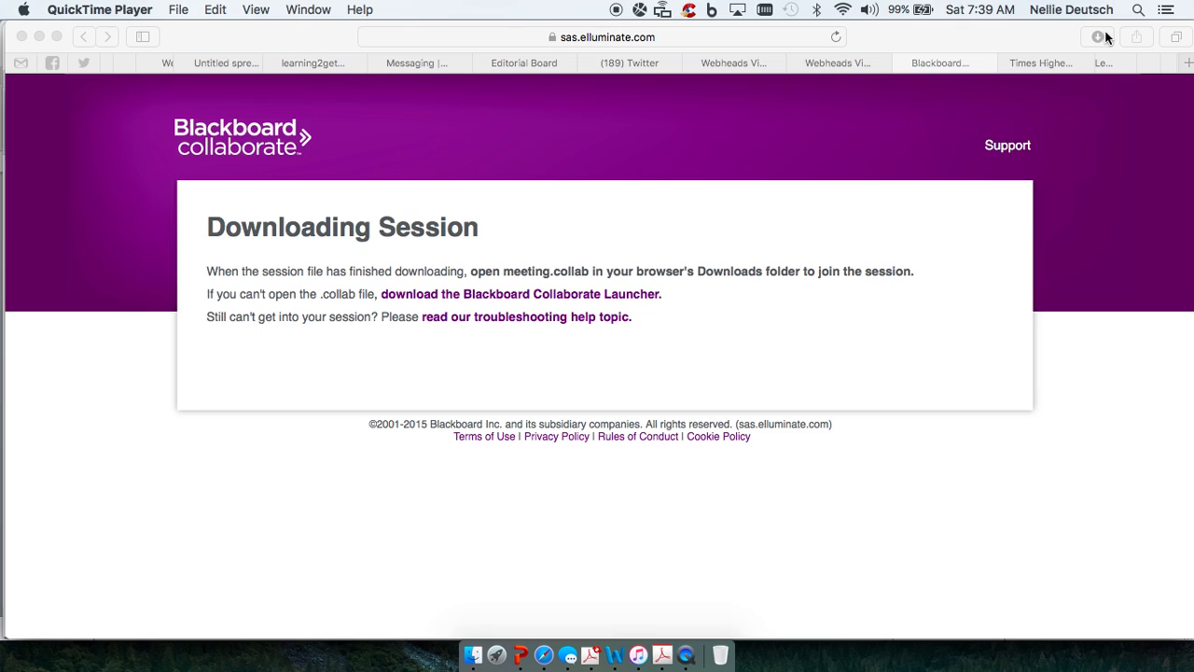
mouse_move(1061, 55)
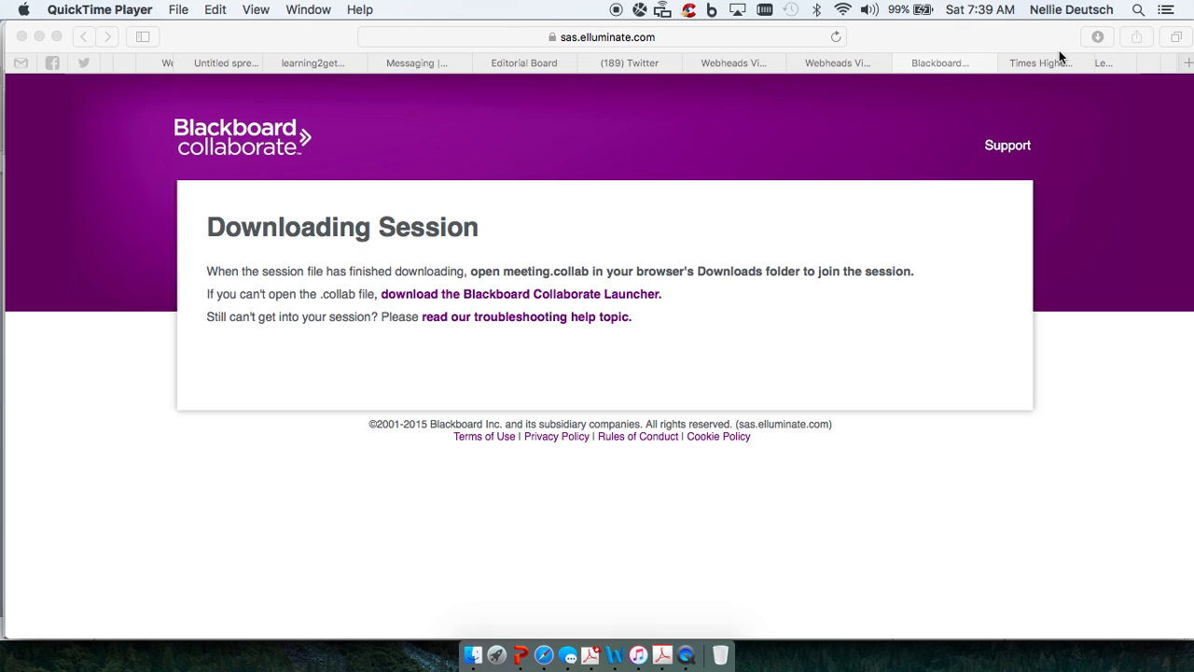
mouse_move(1027, 54)
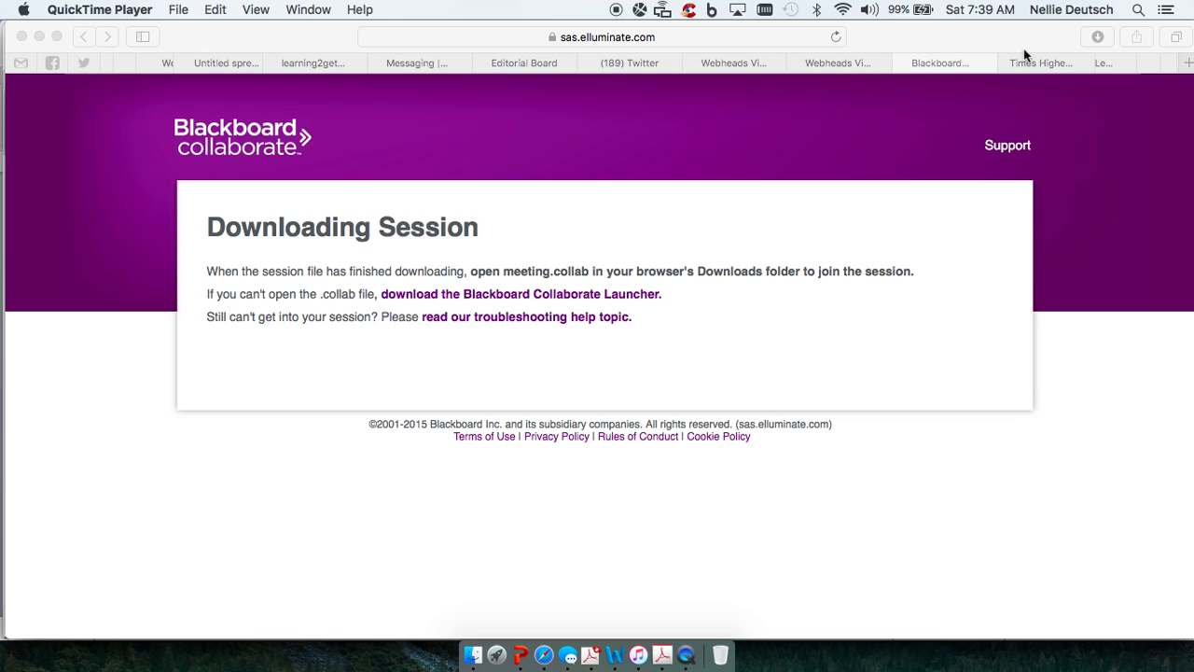
mouse_move(907, 31)
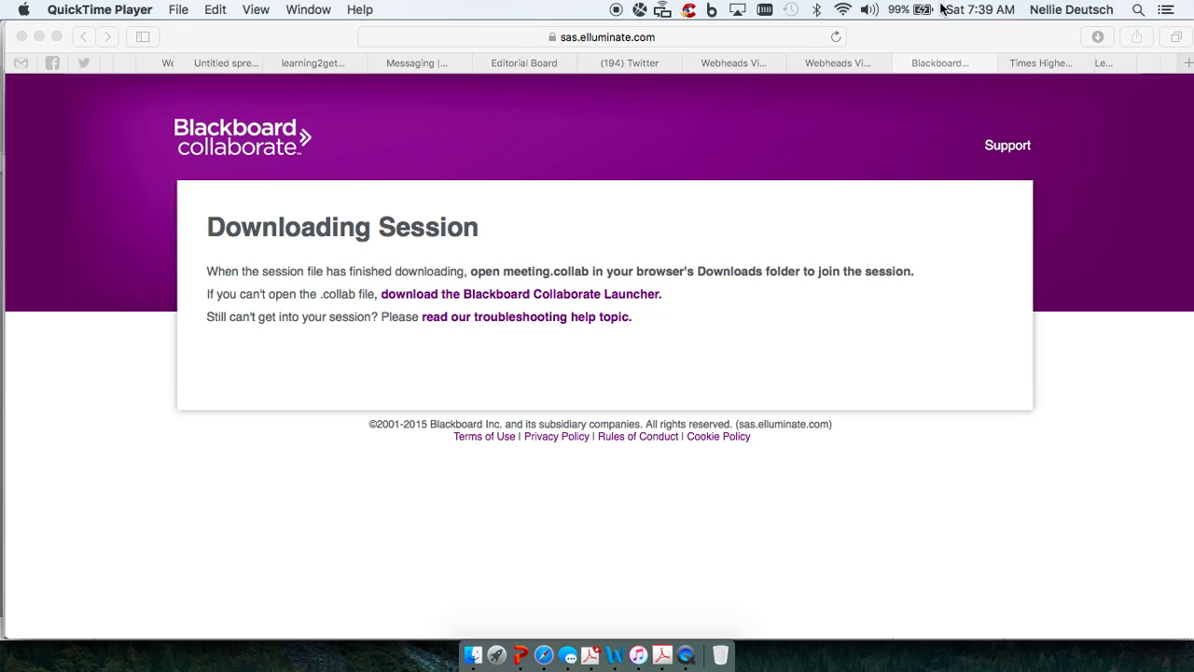
mouse_move(1047, 21)
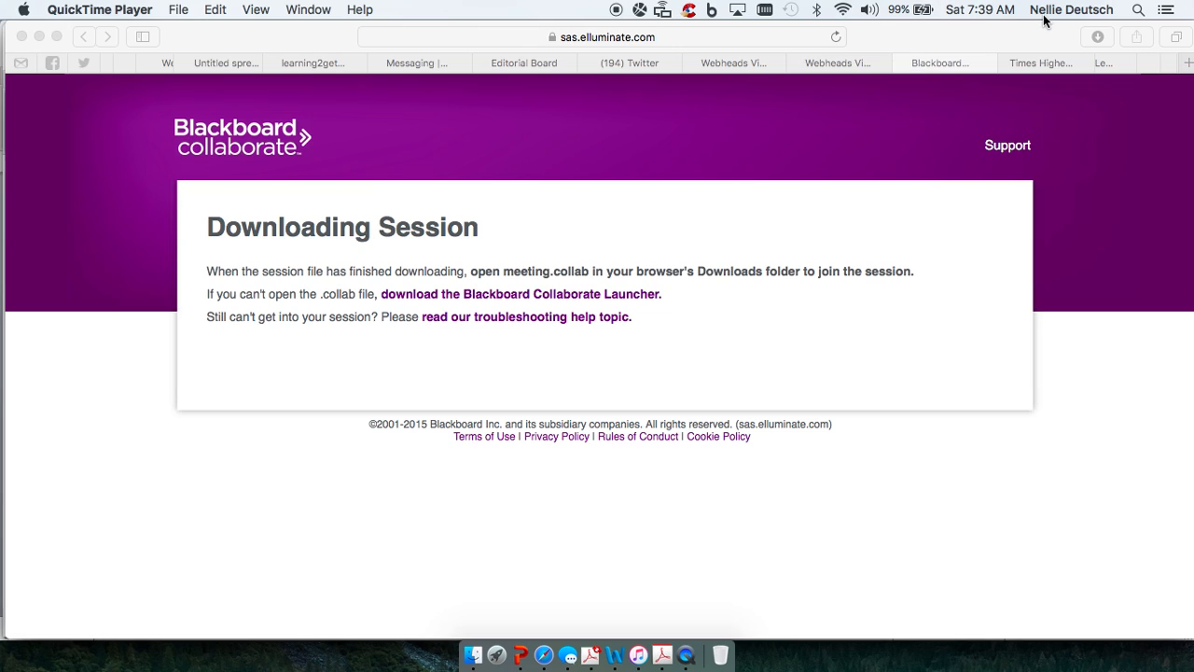
mouse_move(826, 85)
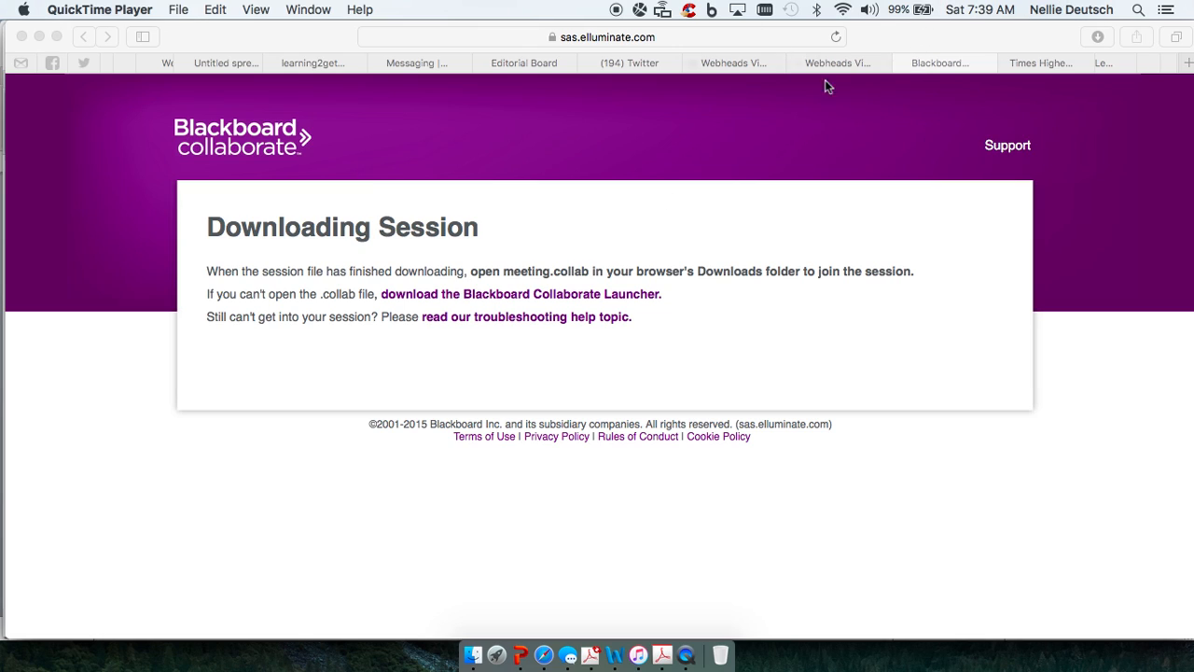
mouse_move(684, 654)
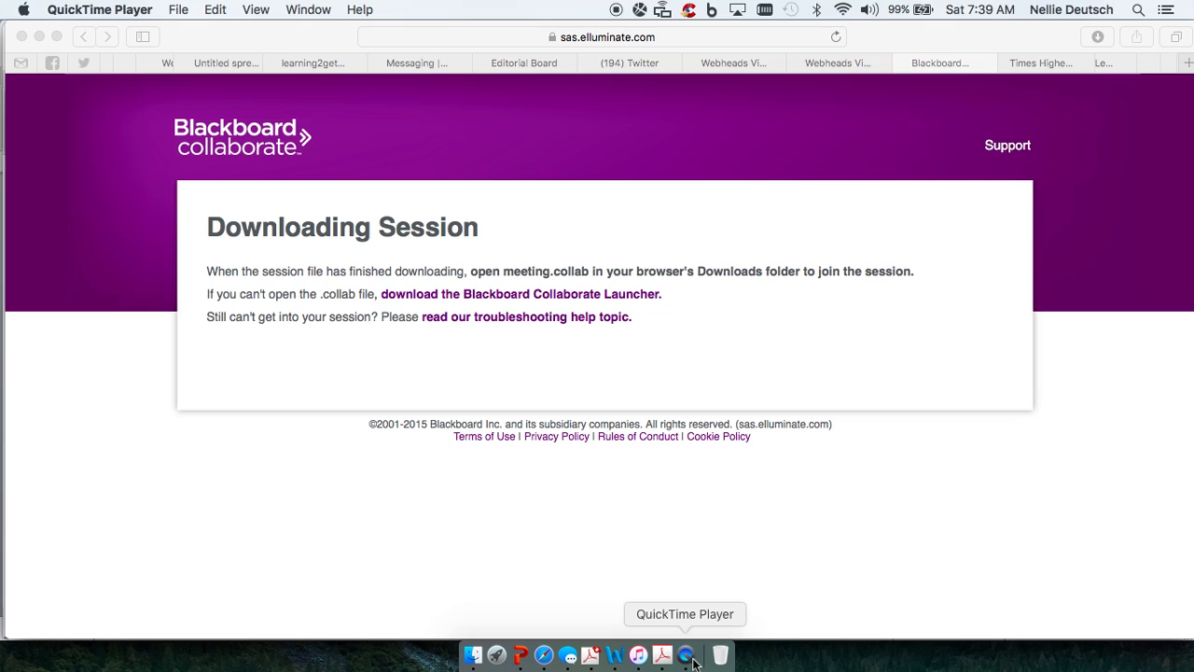
mouse_move(1112, 10)
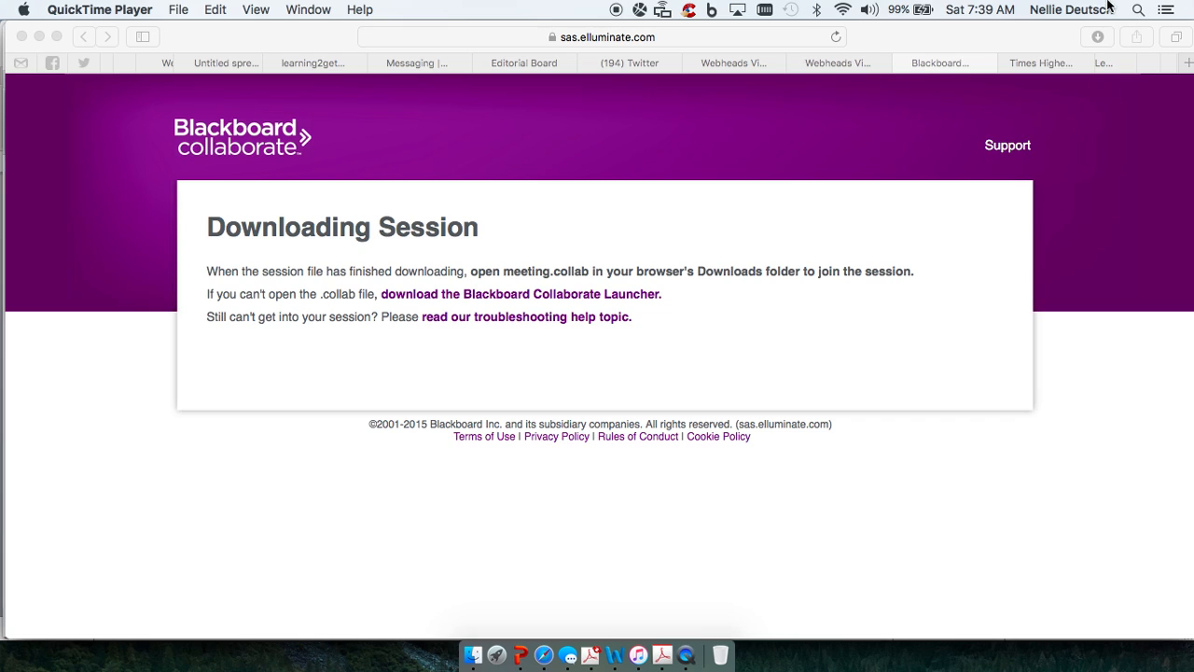
mouse_move(1156, 11)
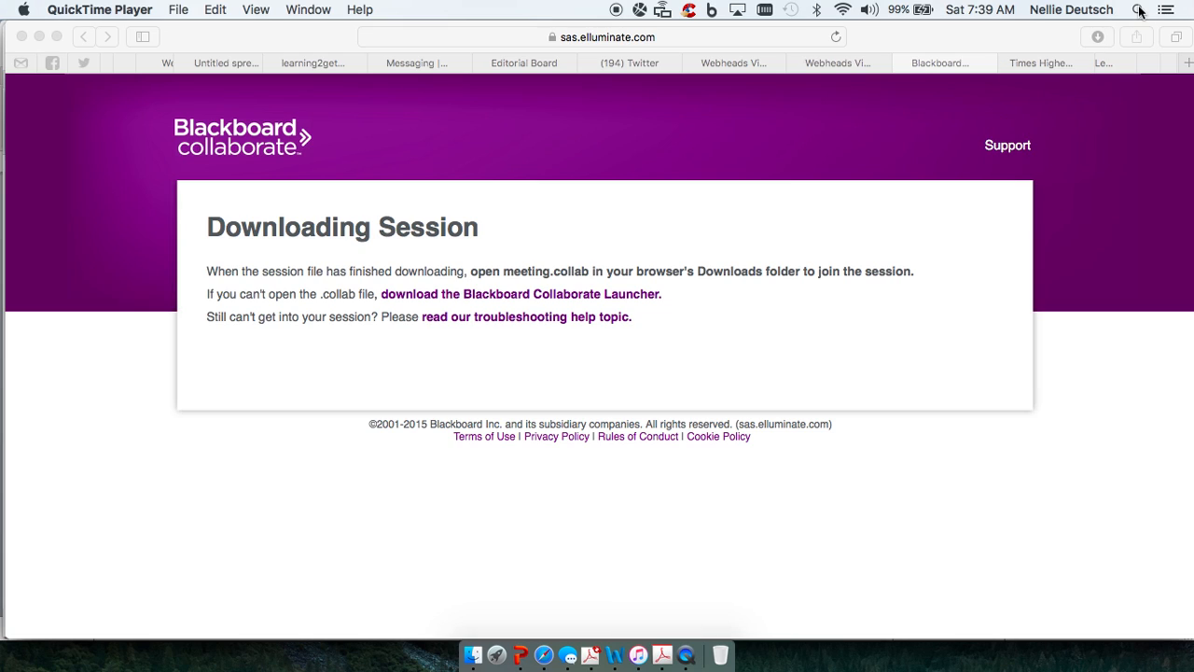
mouse_move(862, 257)
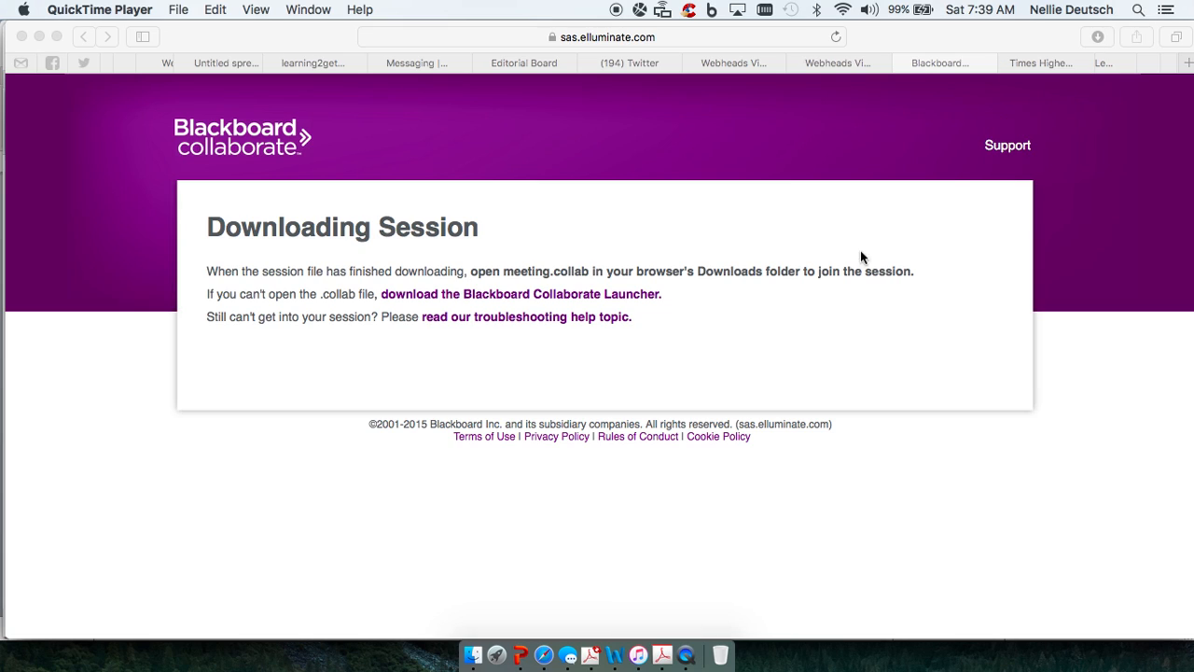
mouse_move(1064, 87)
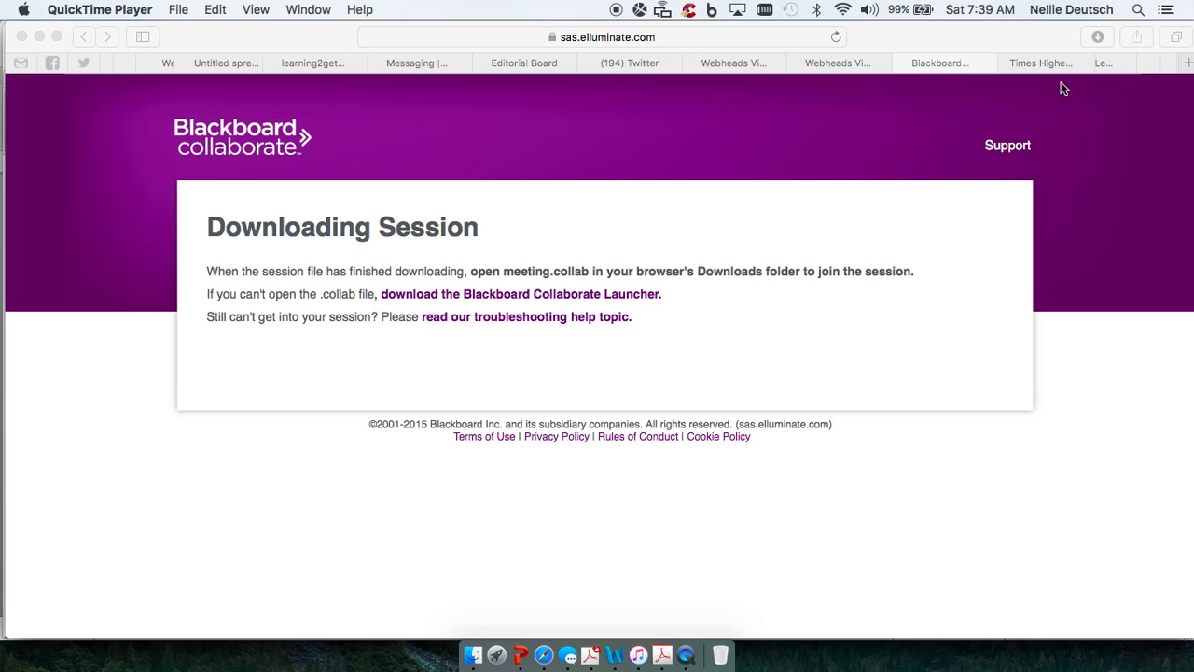
Step: Open meeting.collab from Safari's downloads list so Blackboard Collaborate launches
click(1165, 10)
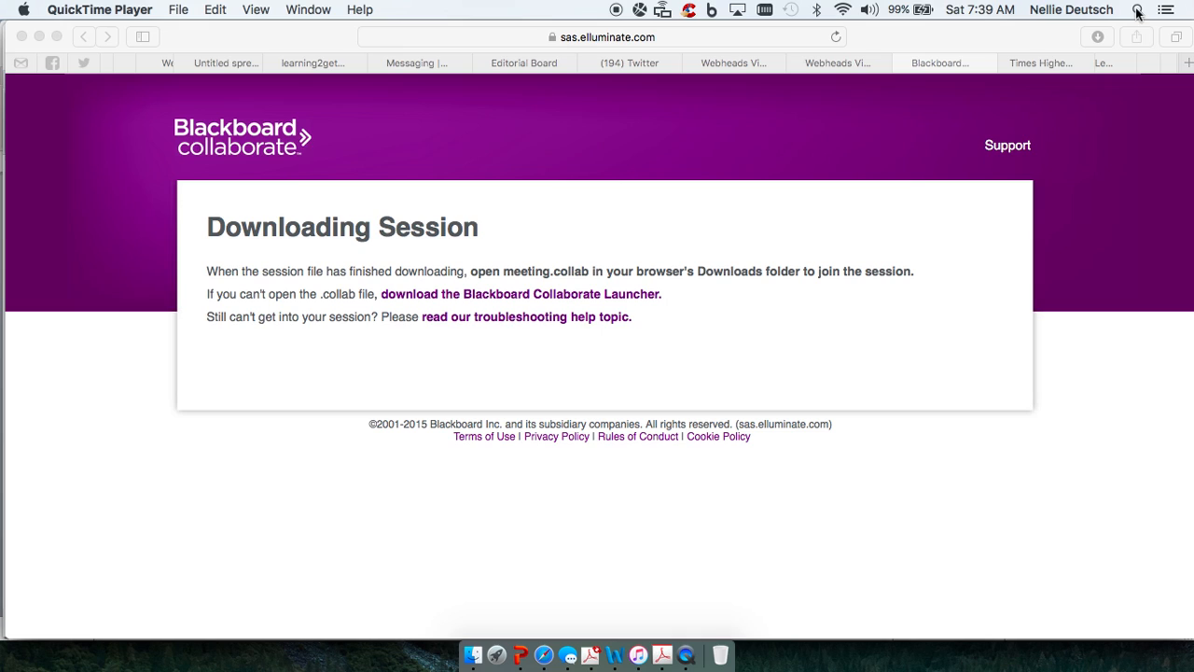
click(1096, 38)
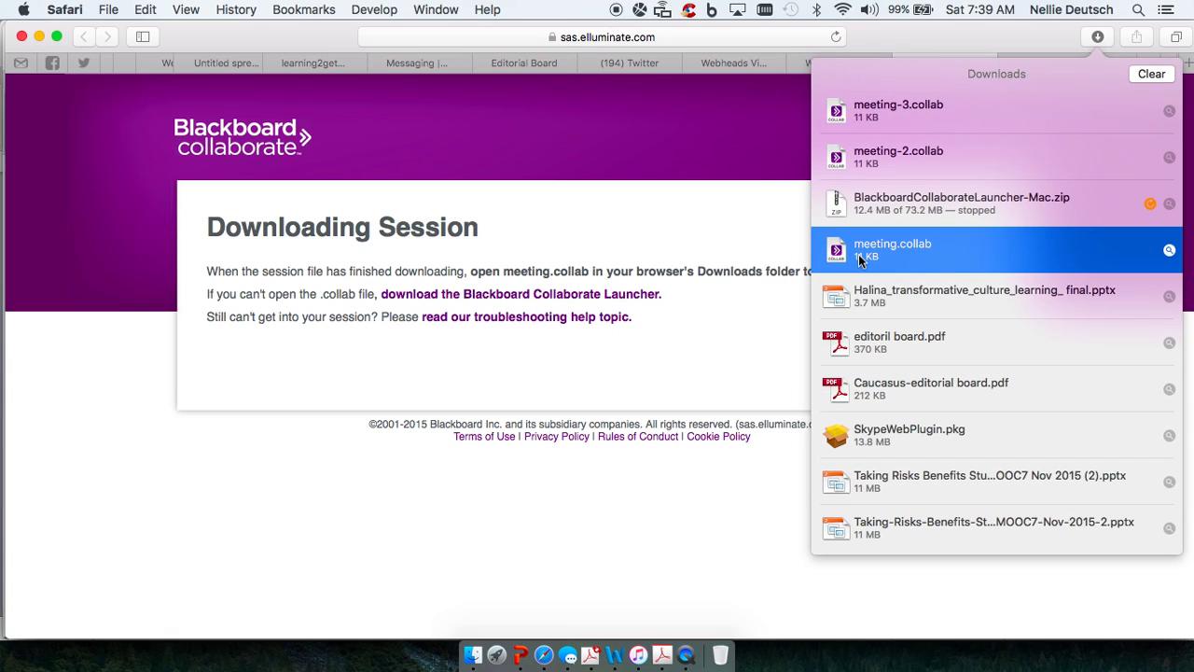
right_click(859, 249)
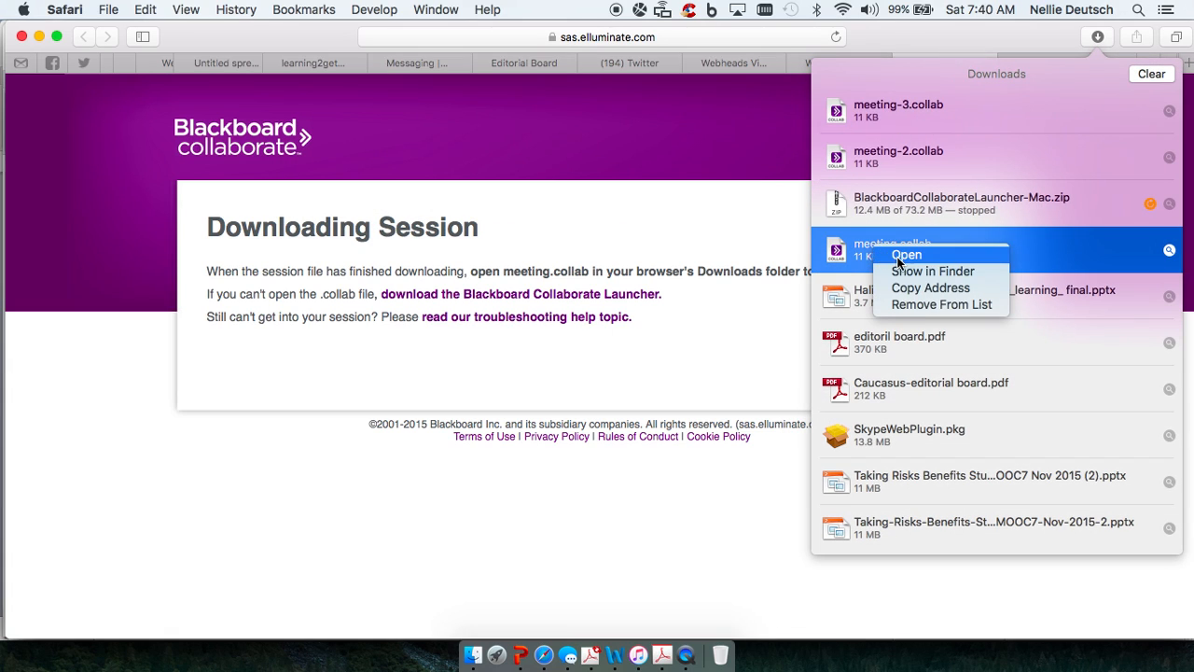
click(908, 256)
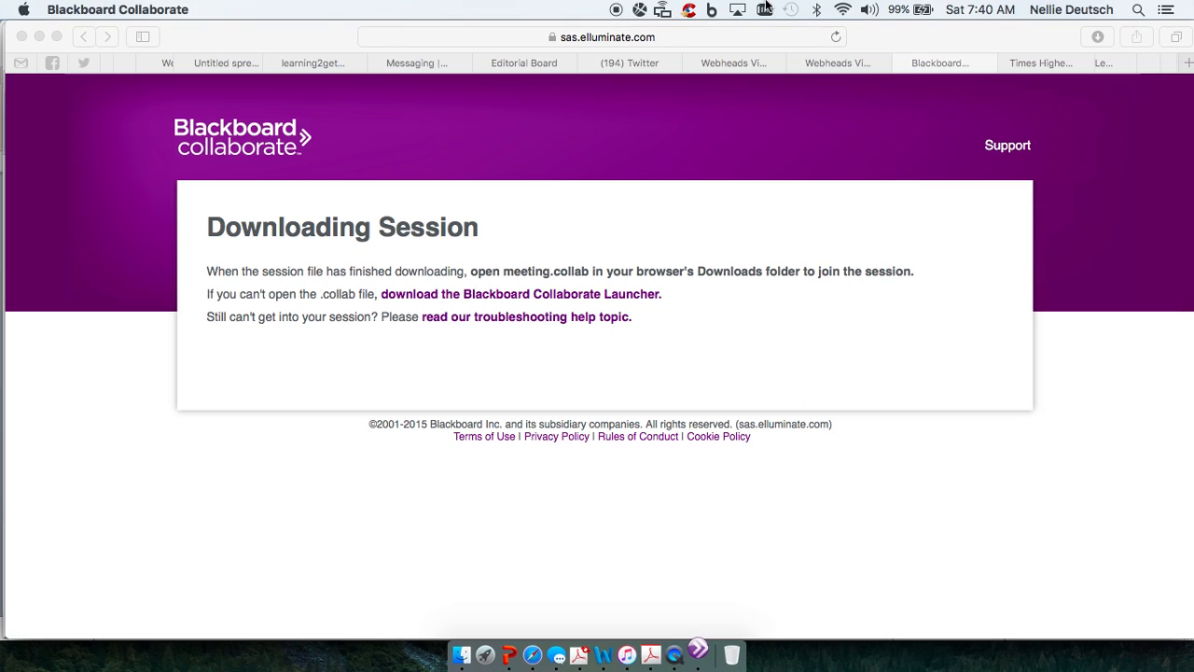
mouse_move(474, 306)
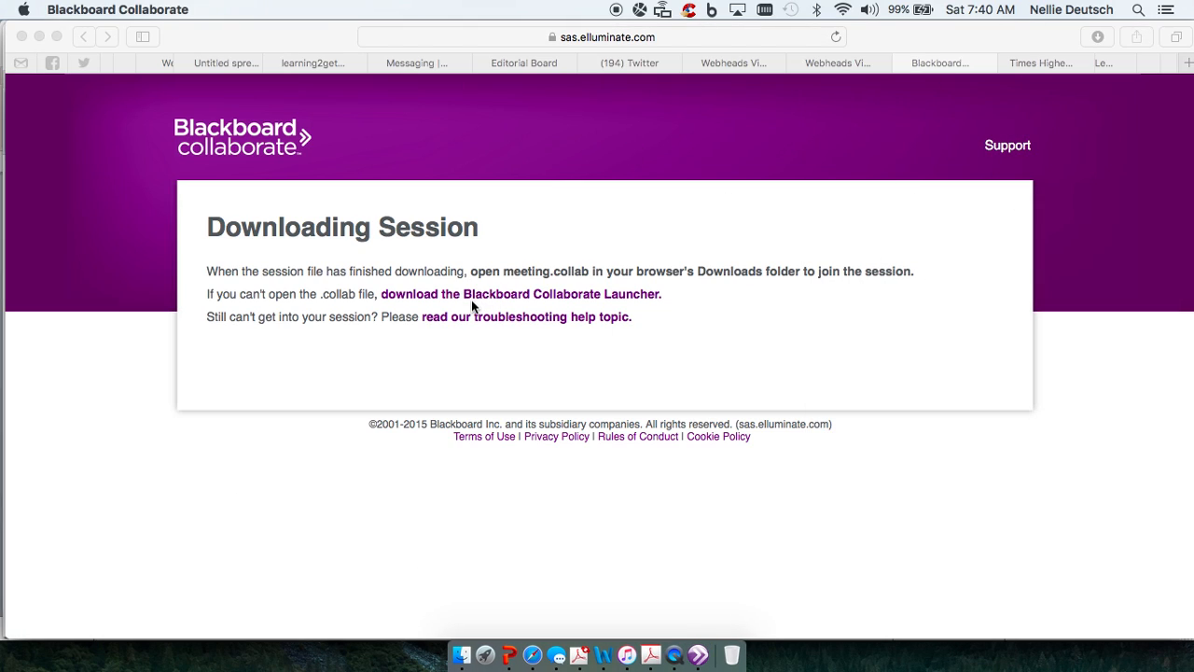
mouse_move(534, 361)
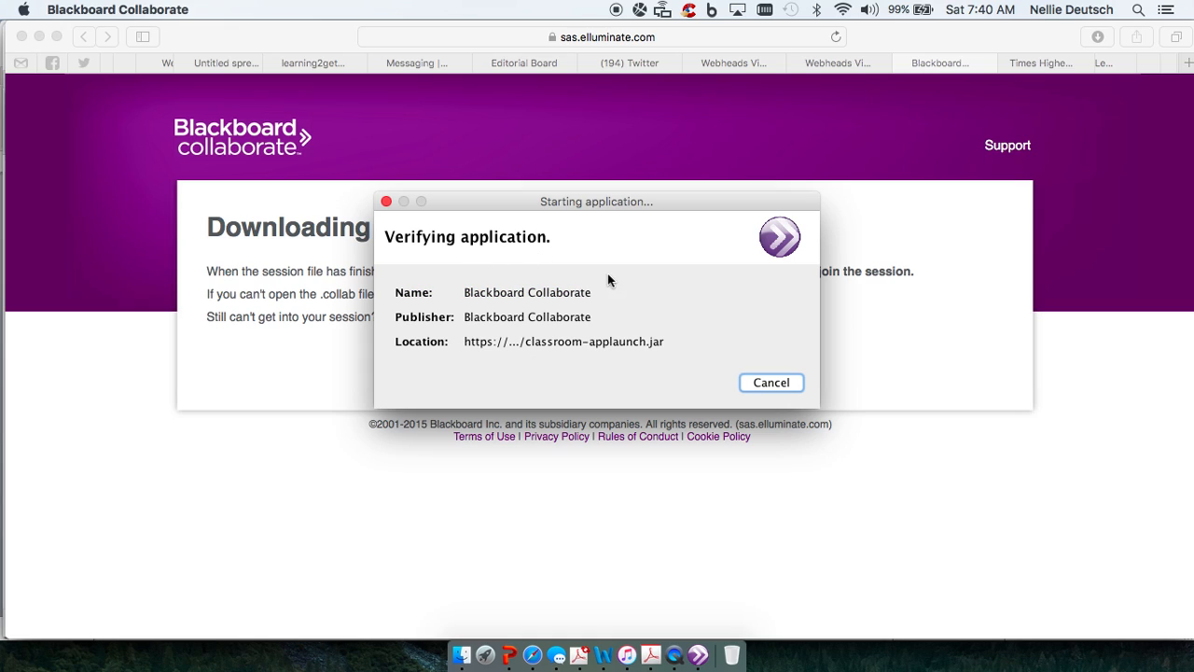
mouse_move(455, 266)
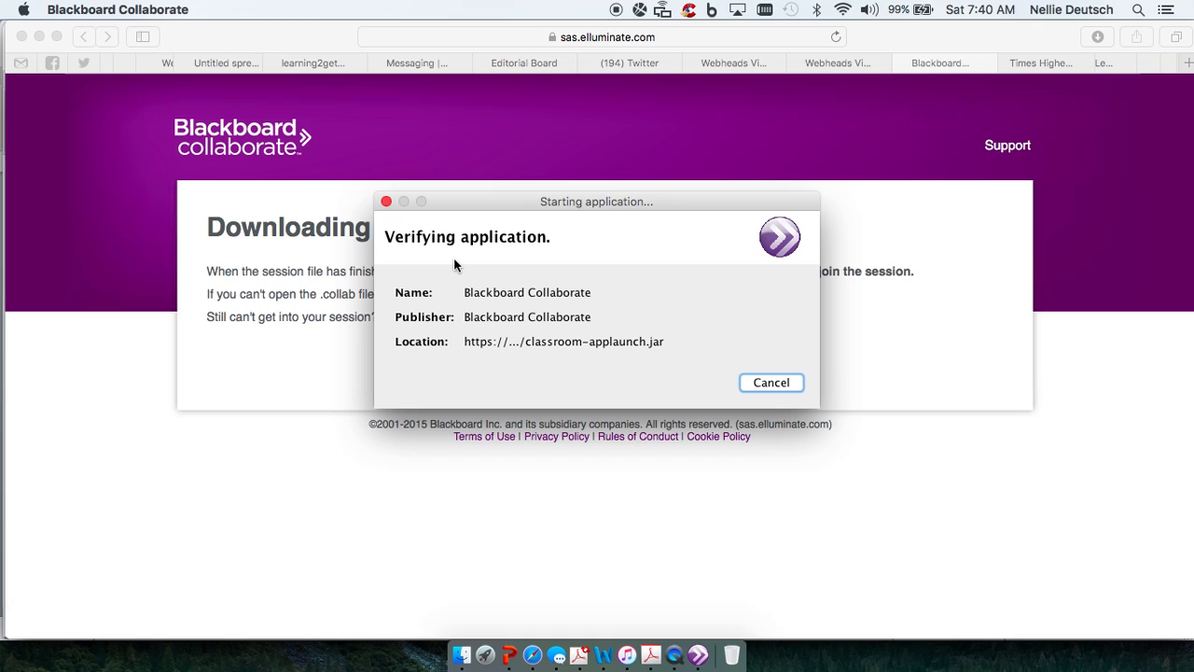
mouse_move(772, 382)
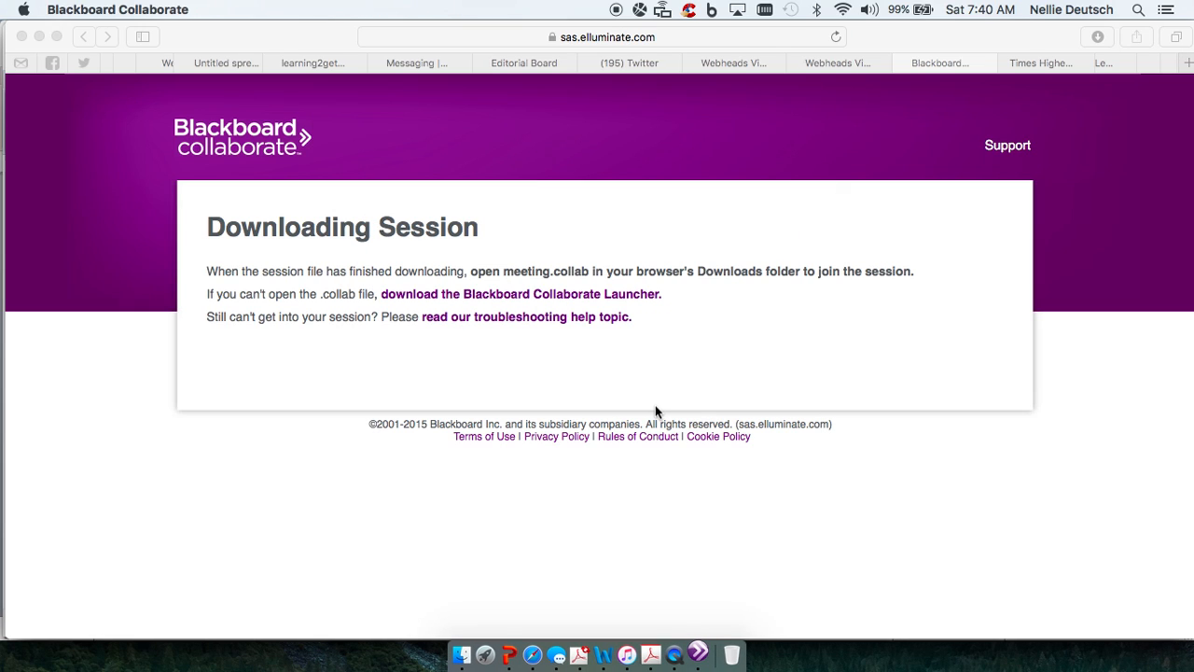
mouse_move(640, 404)
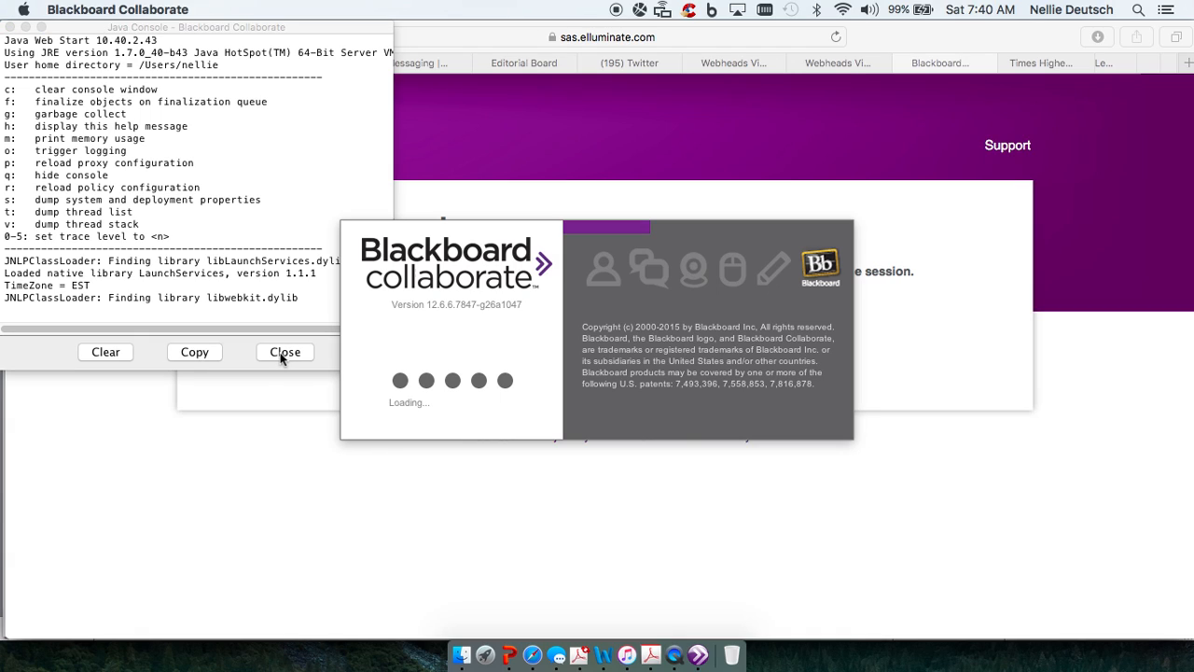
Step: Close the Java Console window while the Collaborate splash keeps loading
click(285, 351)
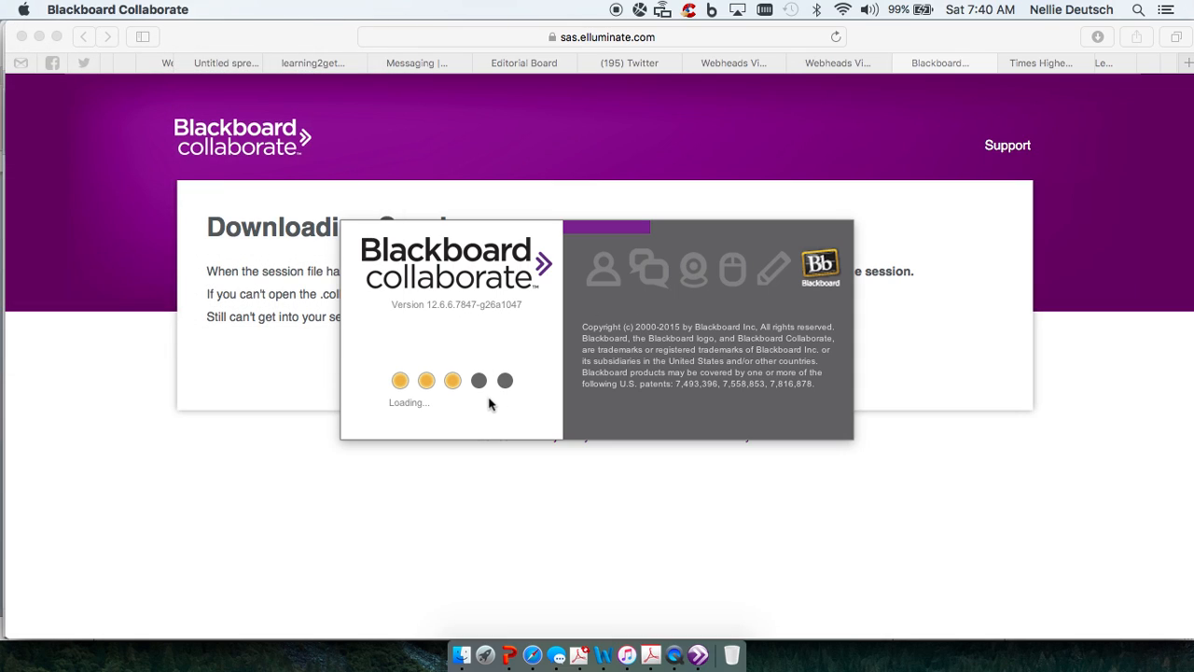
mouse_move(414, 419)
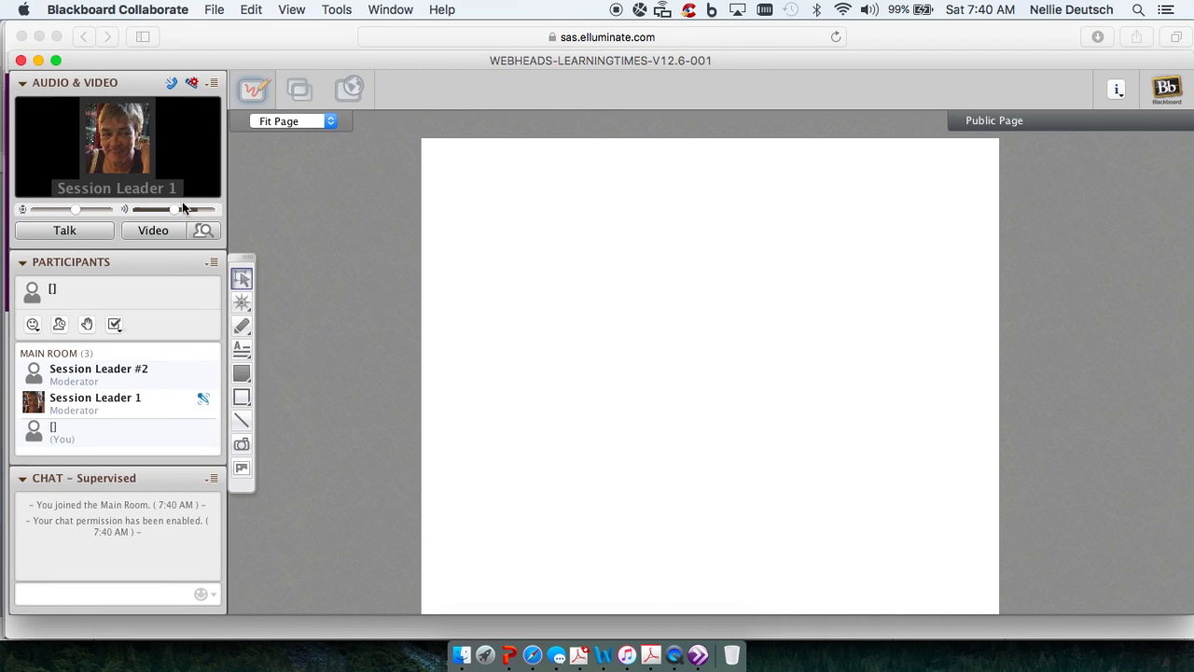
Step: Enable Talk in the Audio & Video panel, then bring up QuickTime Player's recording actions
click(98, 375)
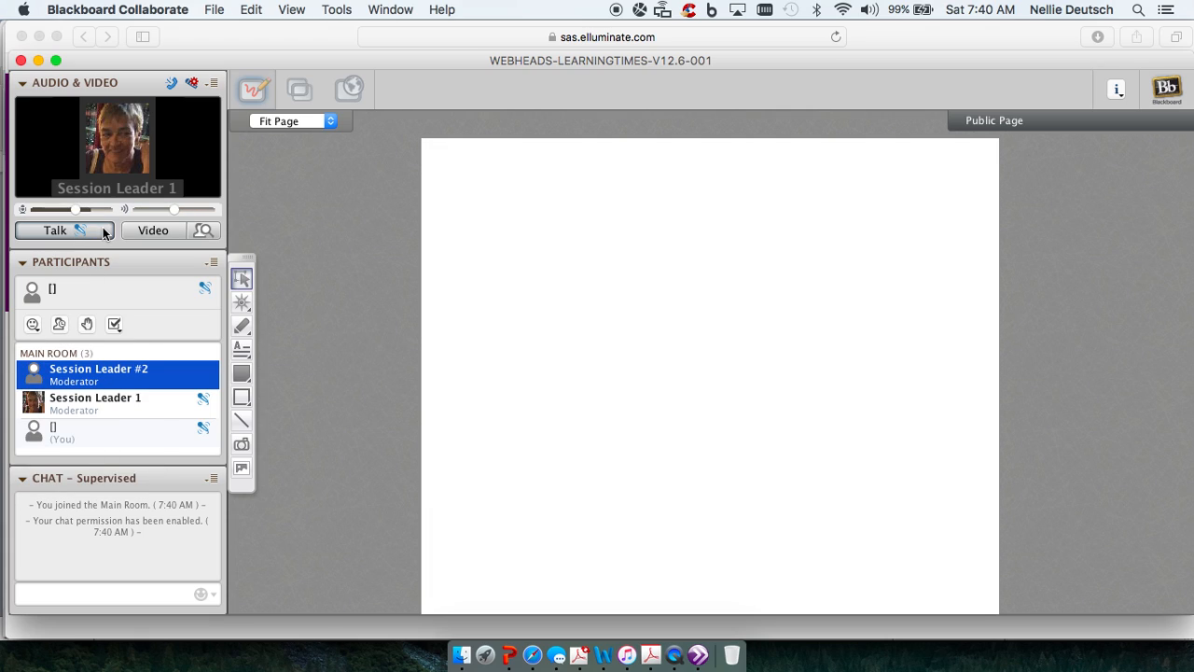
mouse_move(103, 231)
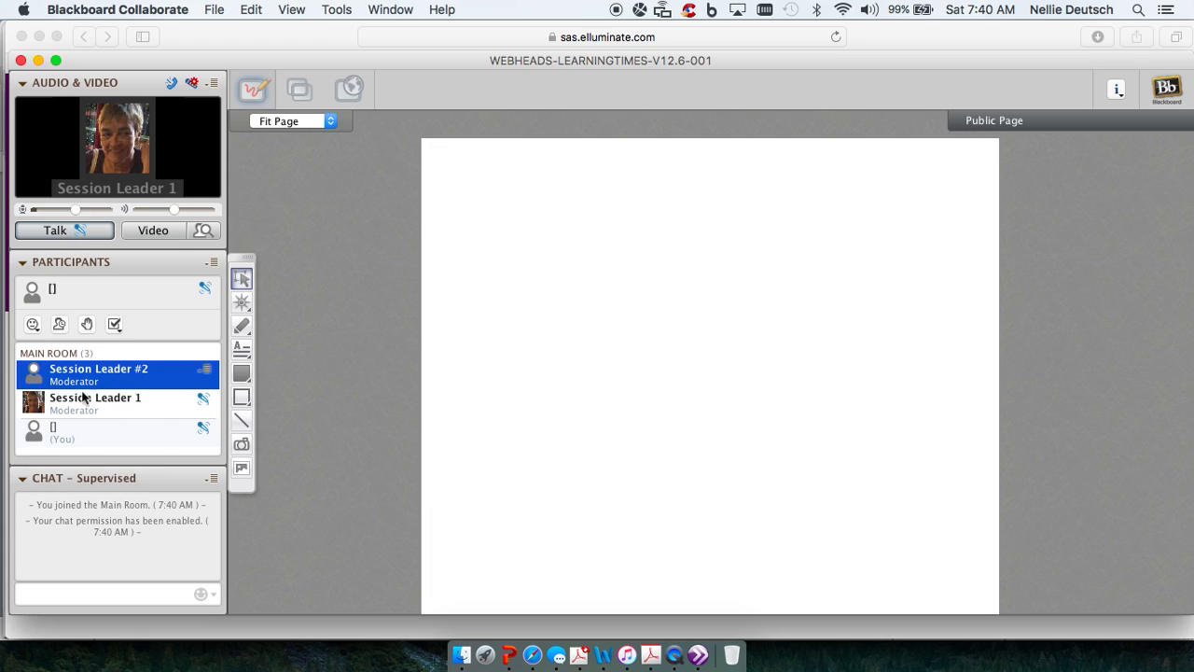
mouse_move(672, 655)
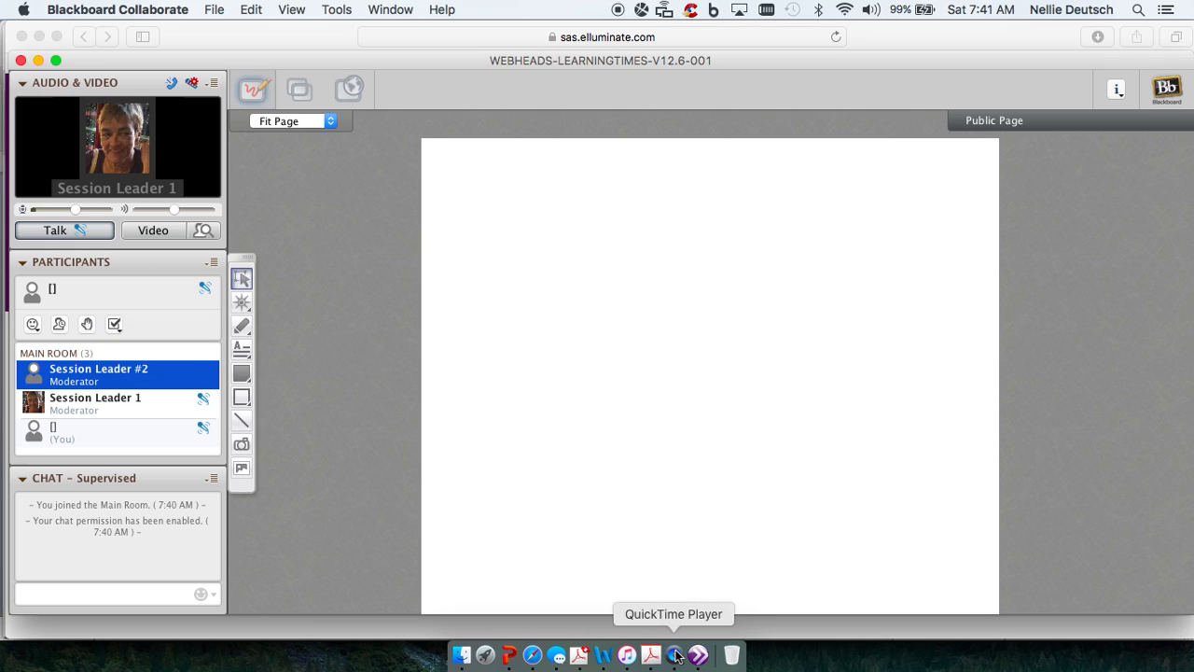
right_click(676, 656)
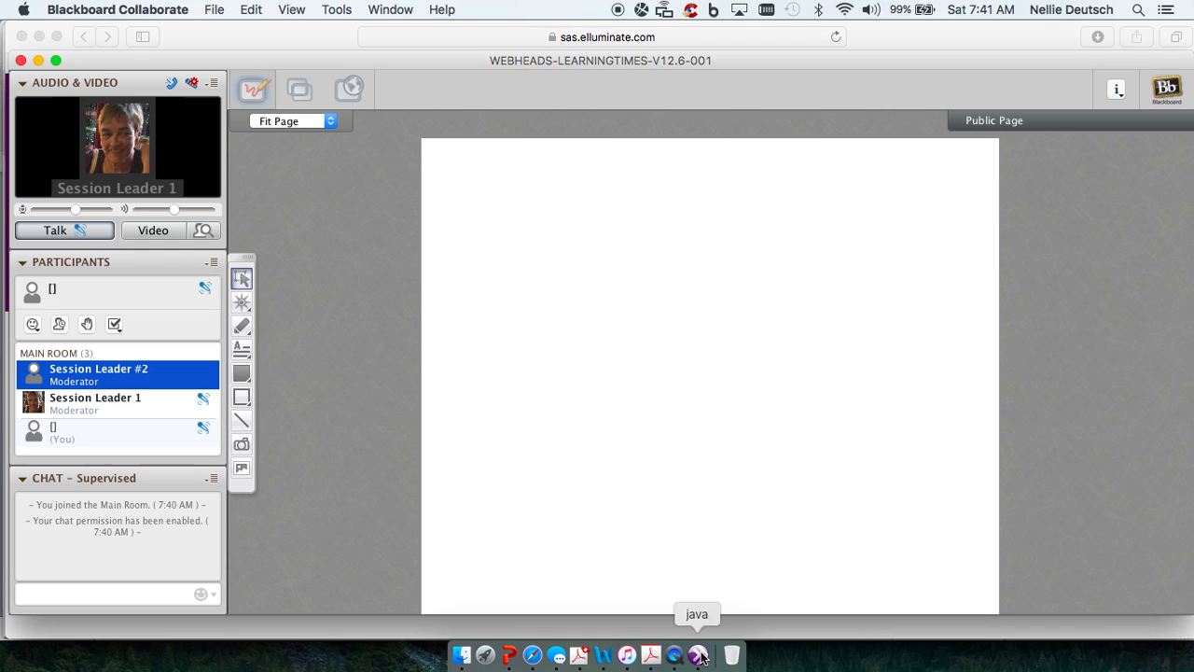
mouse_move(617, 655)
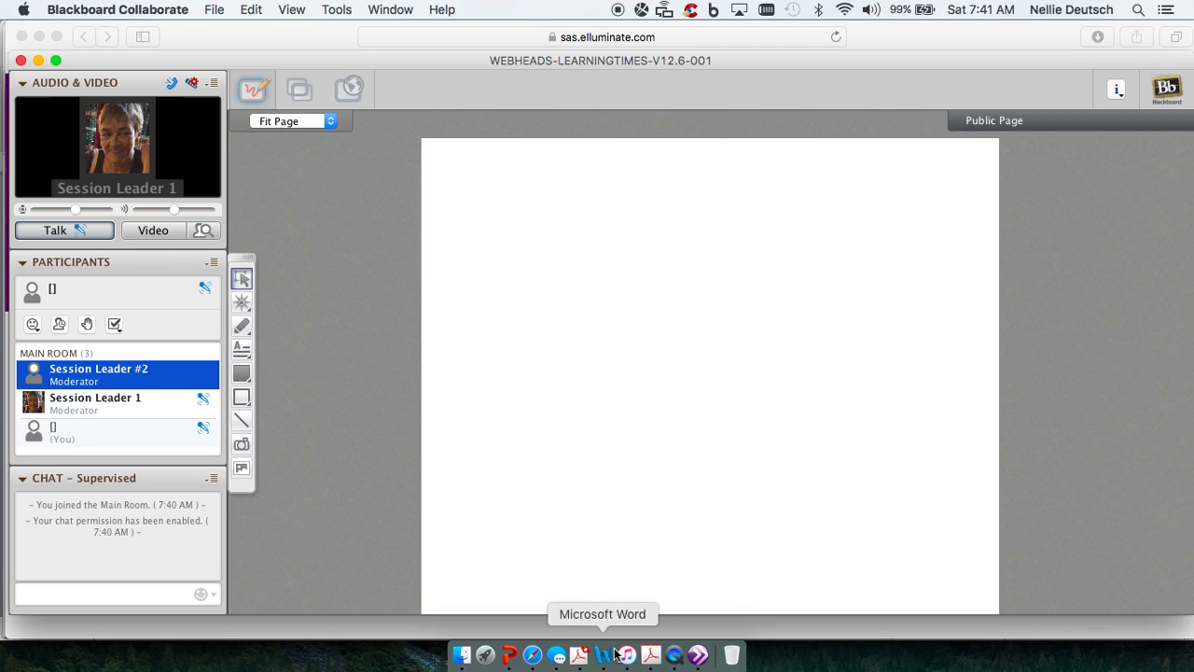
click(674, 654)
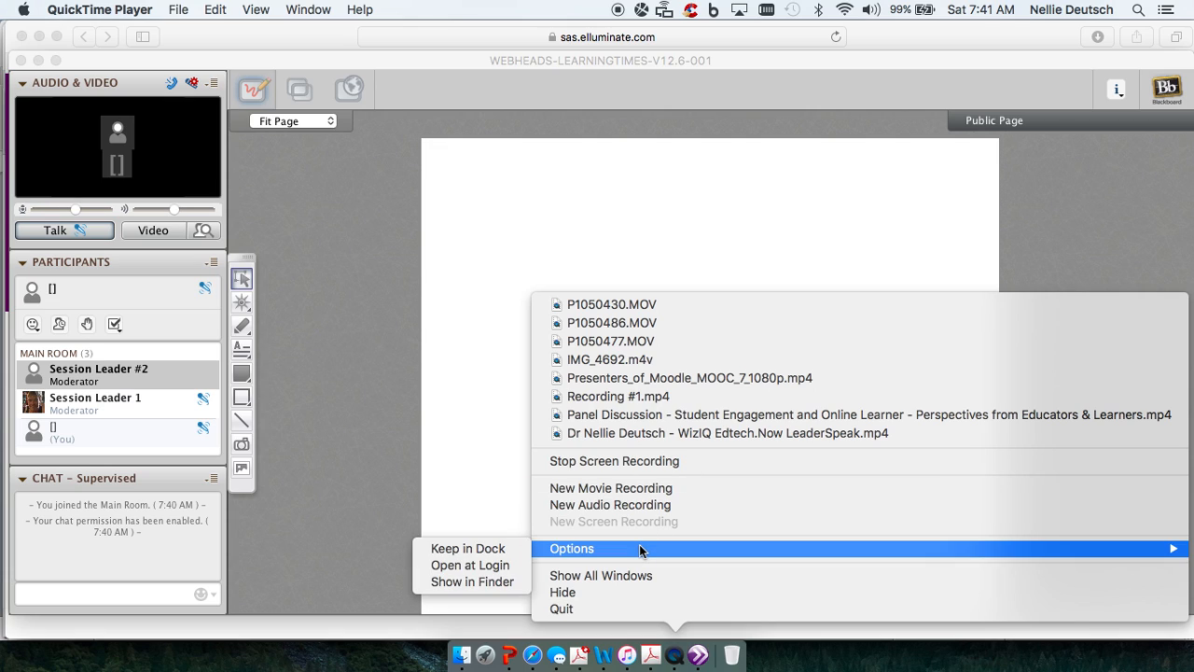
mouse_move(645, 548)
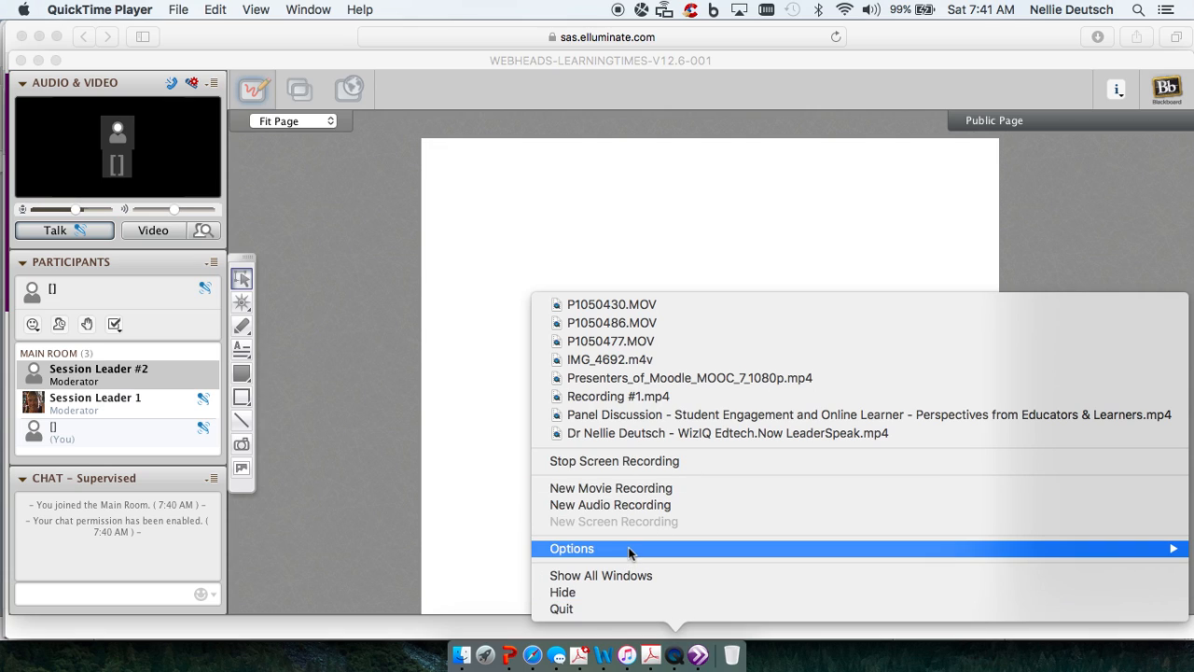